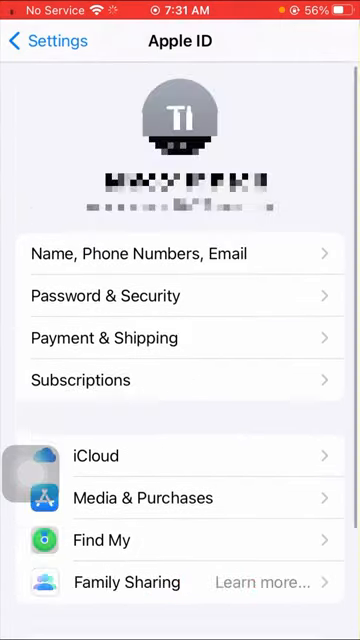
Reach the Apple ID password prompt via Media & Purchases and View Account.
scroll(up, 3)
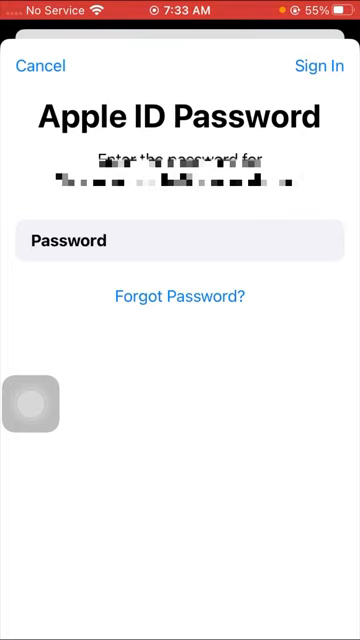
Sign in with the password and go to Country/Region in Account Settings.
click(320, 66)
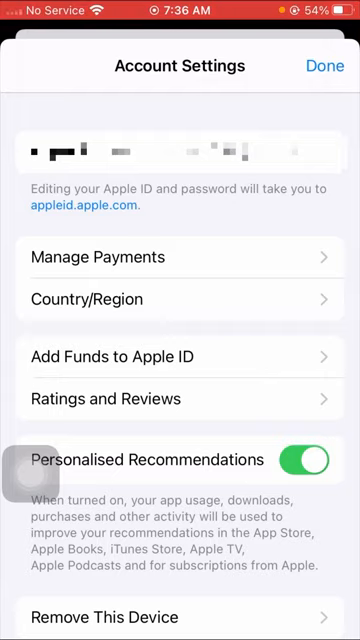
click(324, 64)
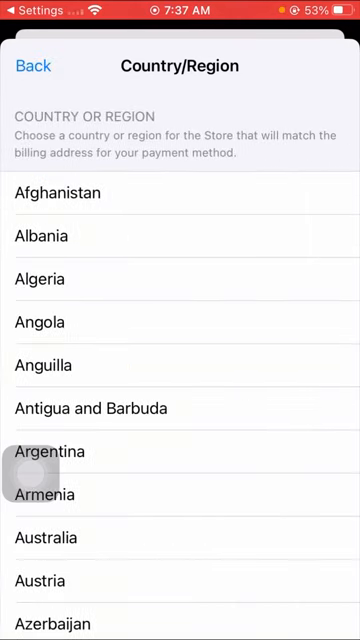
Select Pakistan from the Country/Region list as the store country.
scroll(down, 3)
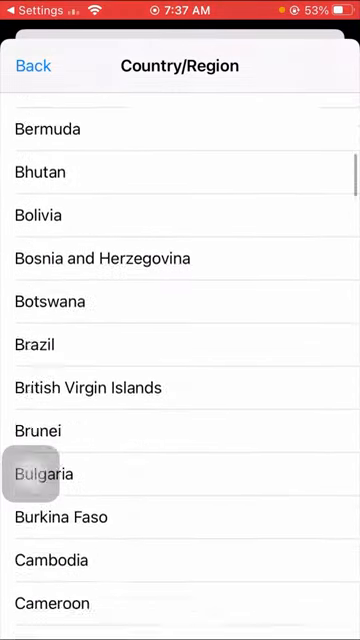
scroll(down, 3)
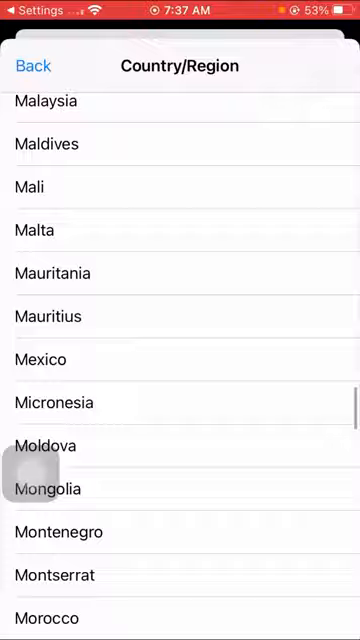
scroll(down, 3)
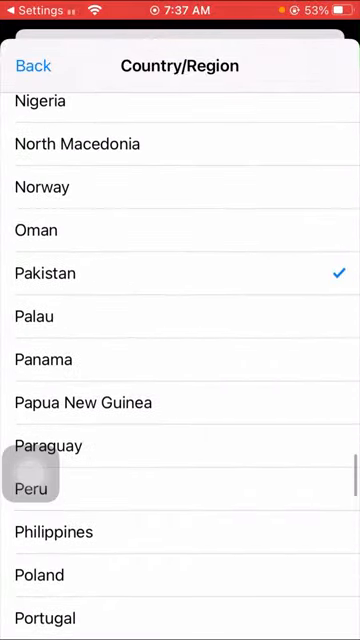
click(32, 488)
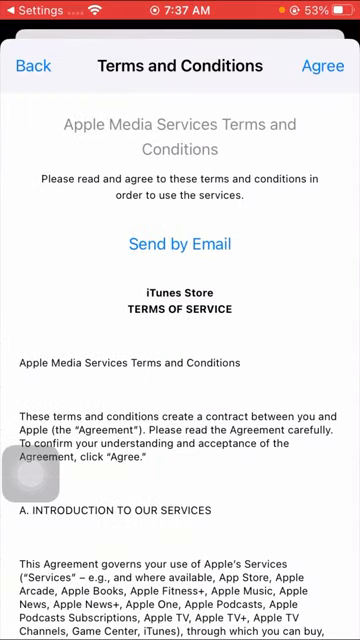
Review the Apple Media Services terms and agree to continue the region change.
scroll(down, 3)
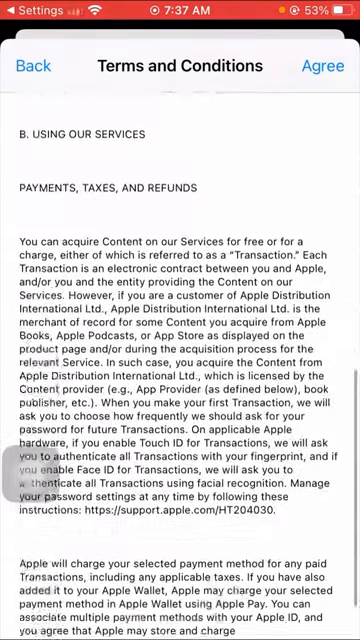
scroll(up, 3)
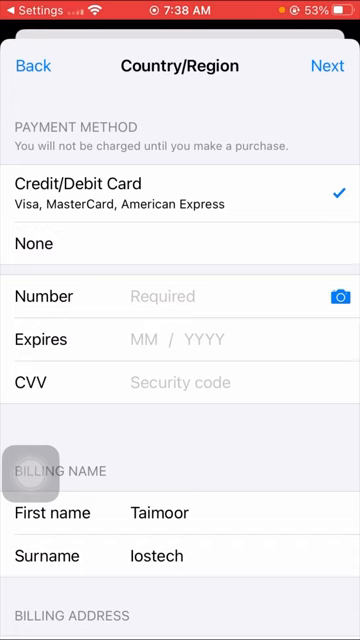
Choose None as the payment method and move down to the billing address fields.
click(34, 244)
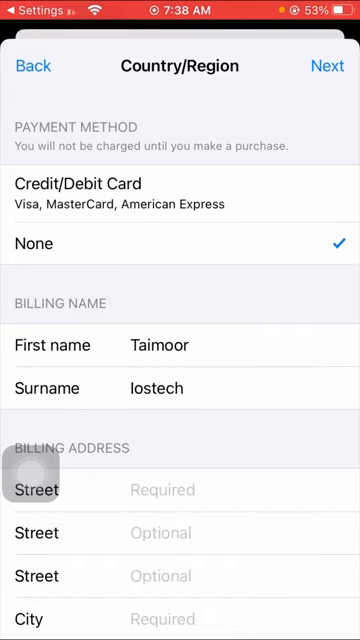
scroll(down, 3)
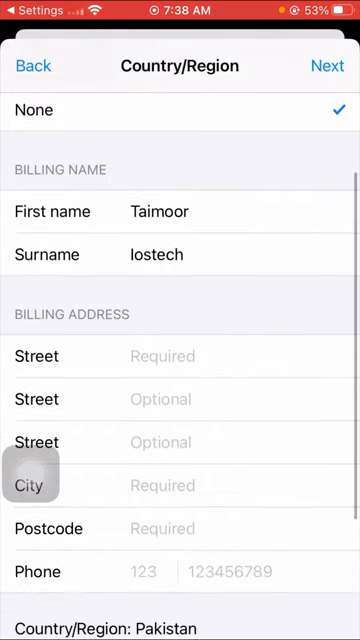
scroll(down, 3)
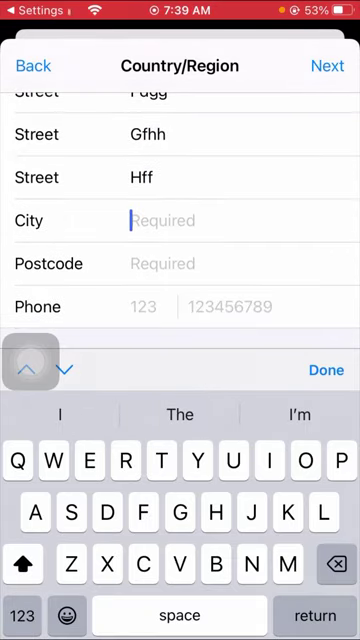
text(Rahim Yar khan)
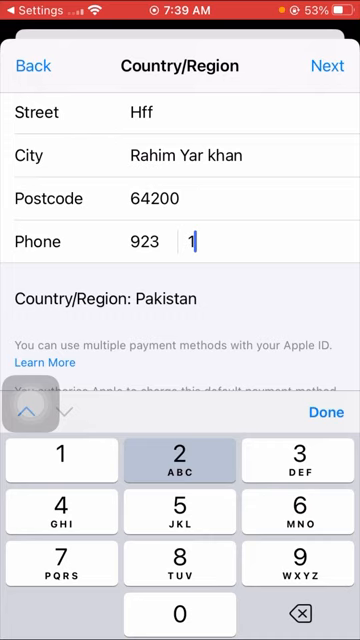
text(24752842)
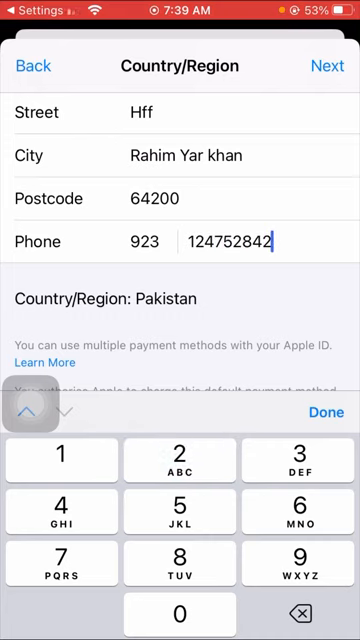